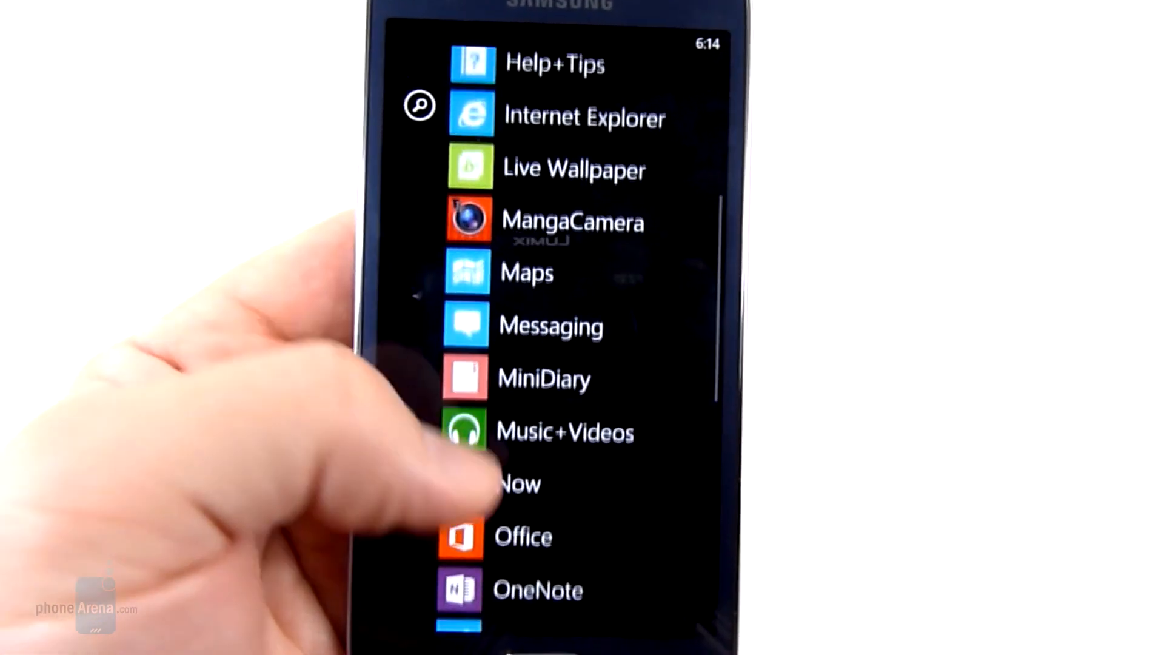
Swipe down the app list from Help+Tips to Settings and back up.
scroll(down, 3)
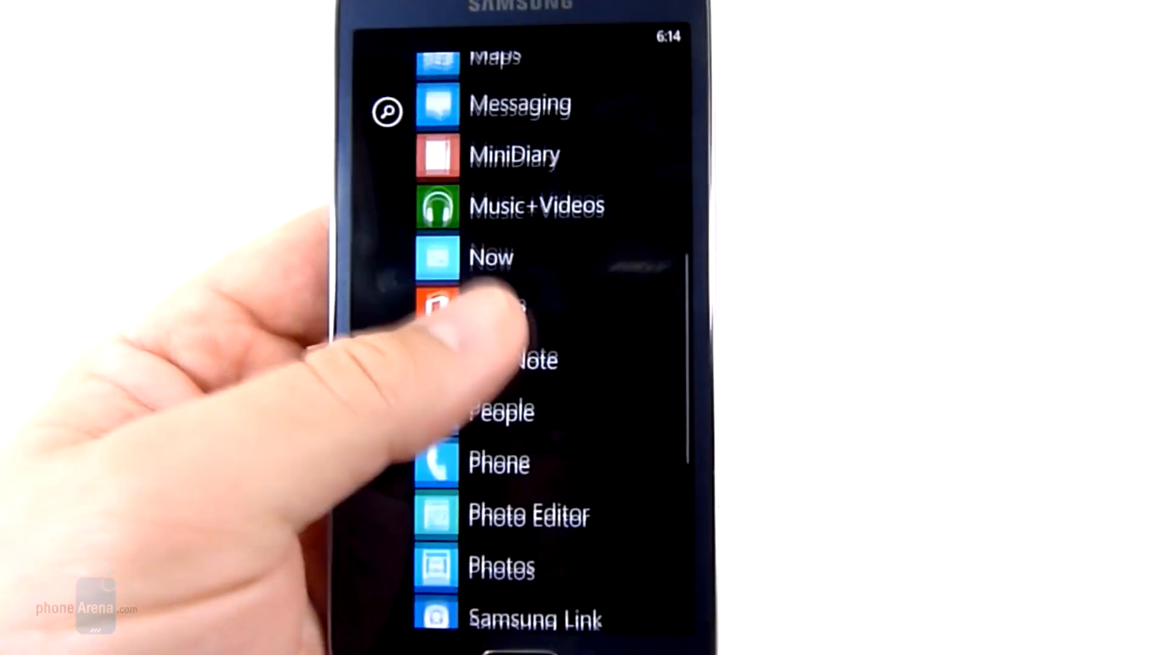
scroll(down, 3)
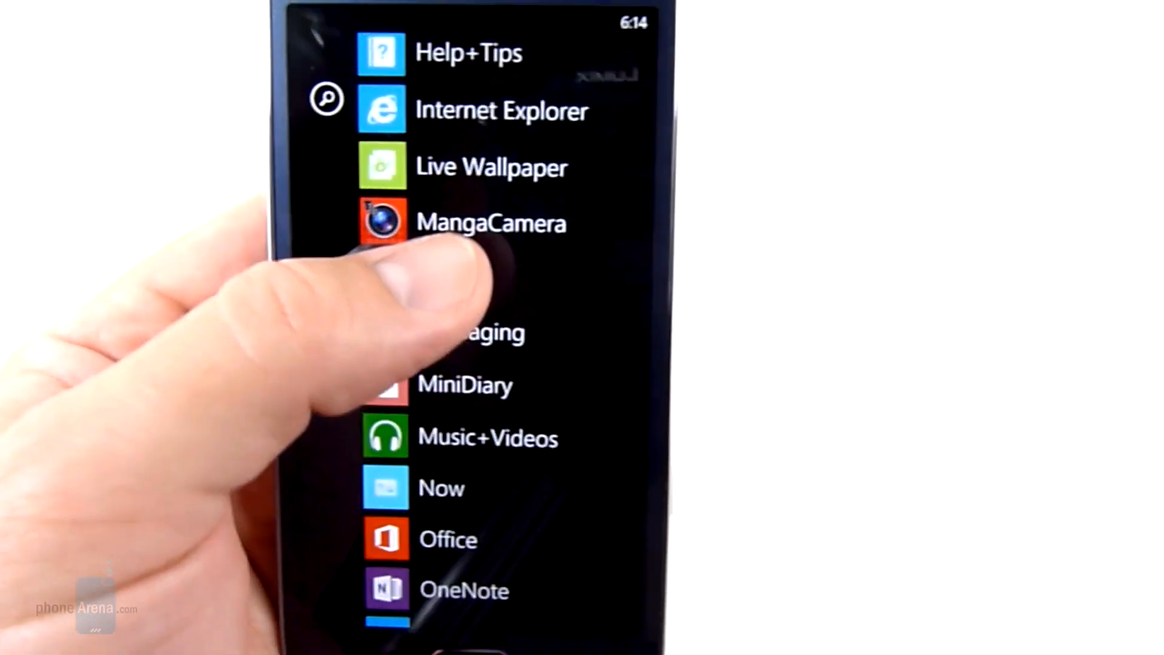
scroll(up, 3)
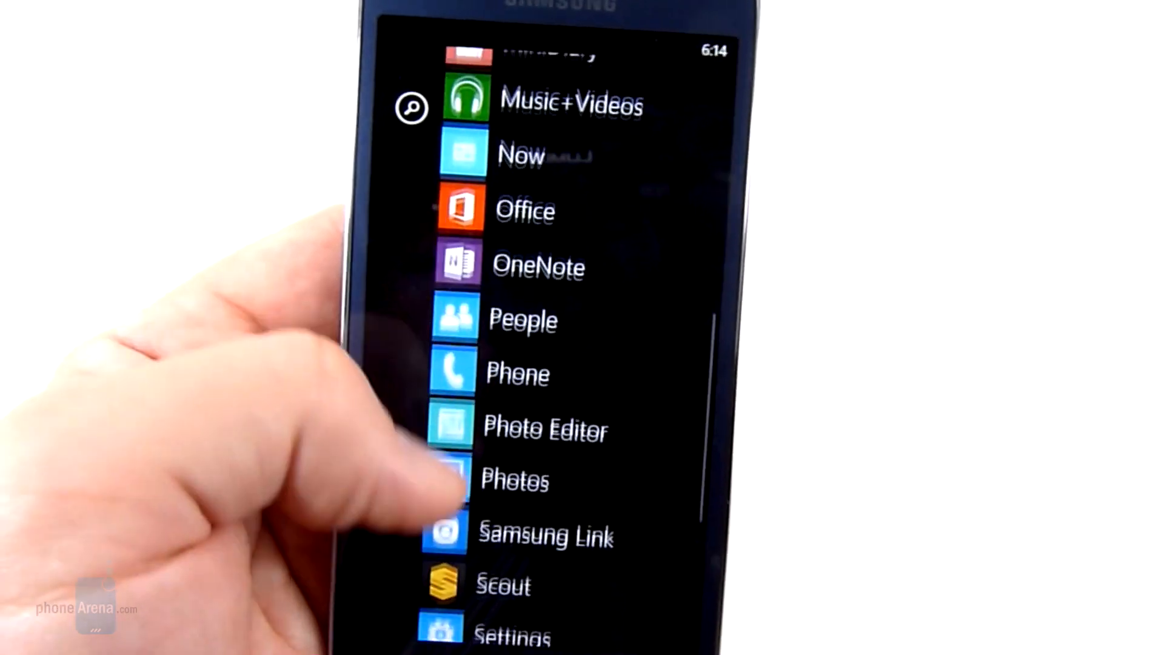
scroll(up, 3)
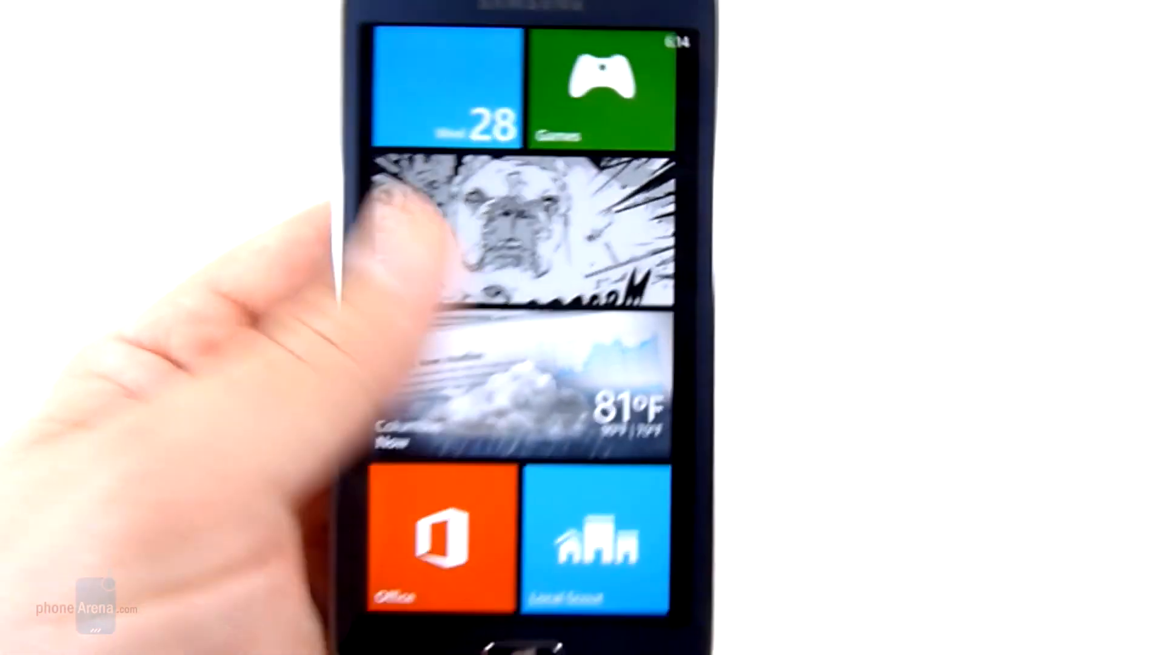
click(594, 535)
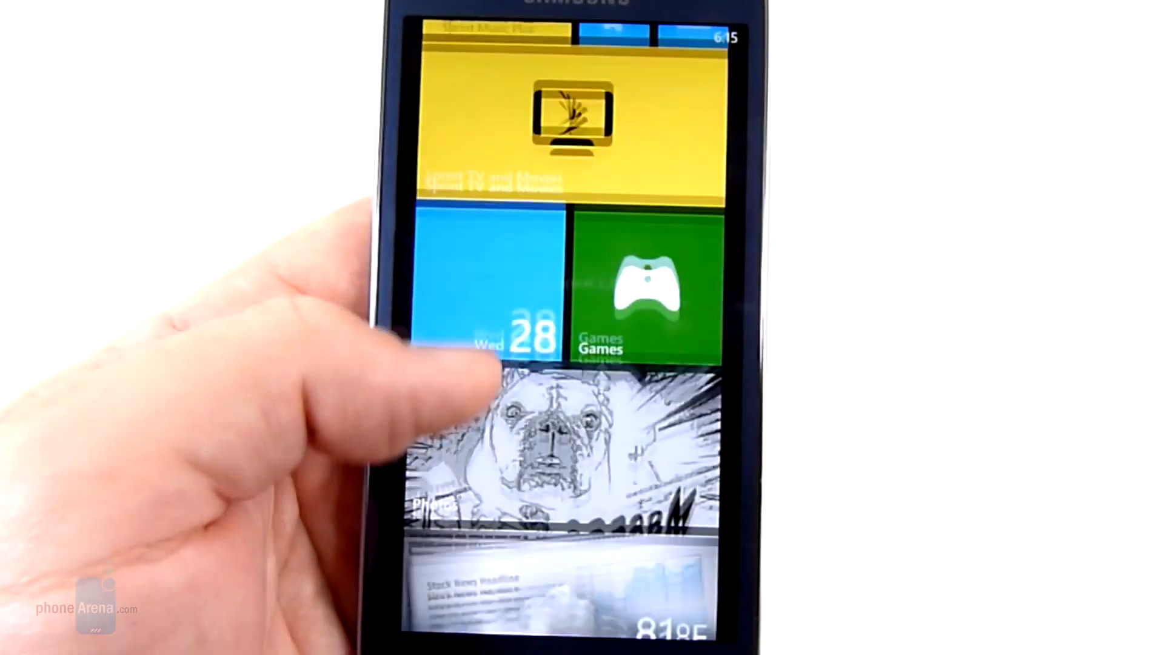
scroll(up, 3)
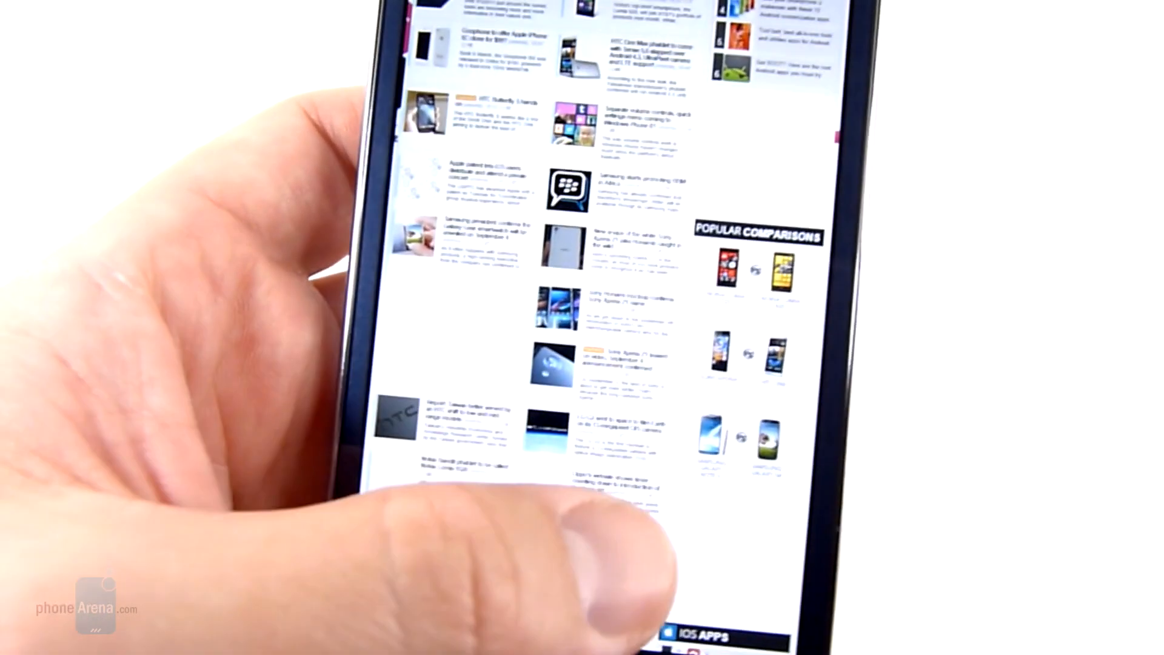
Scroll the news page to the article list and Popular Comparisons sidebar.
scroll(up, 3)
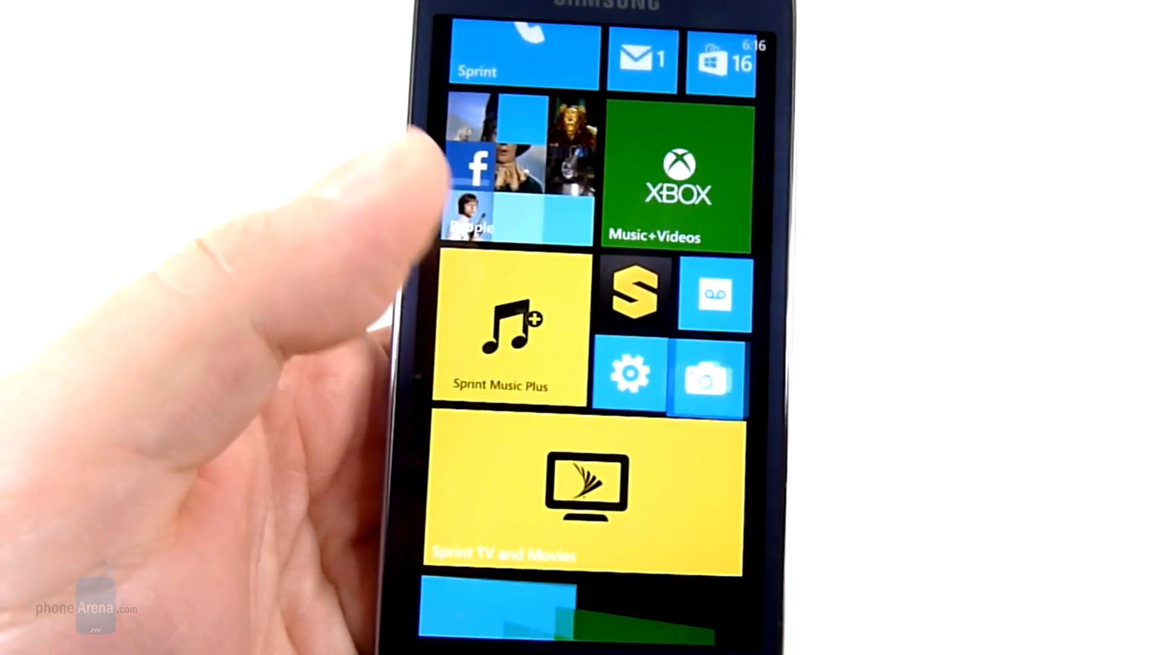
Return to the Start screen and scroll back up to the Phone, People and Music+Videos tiles.
click(582, 490)
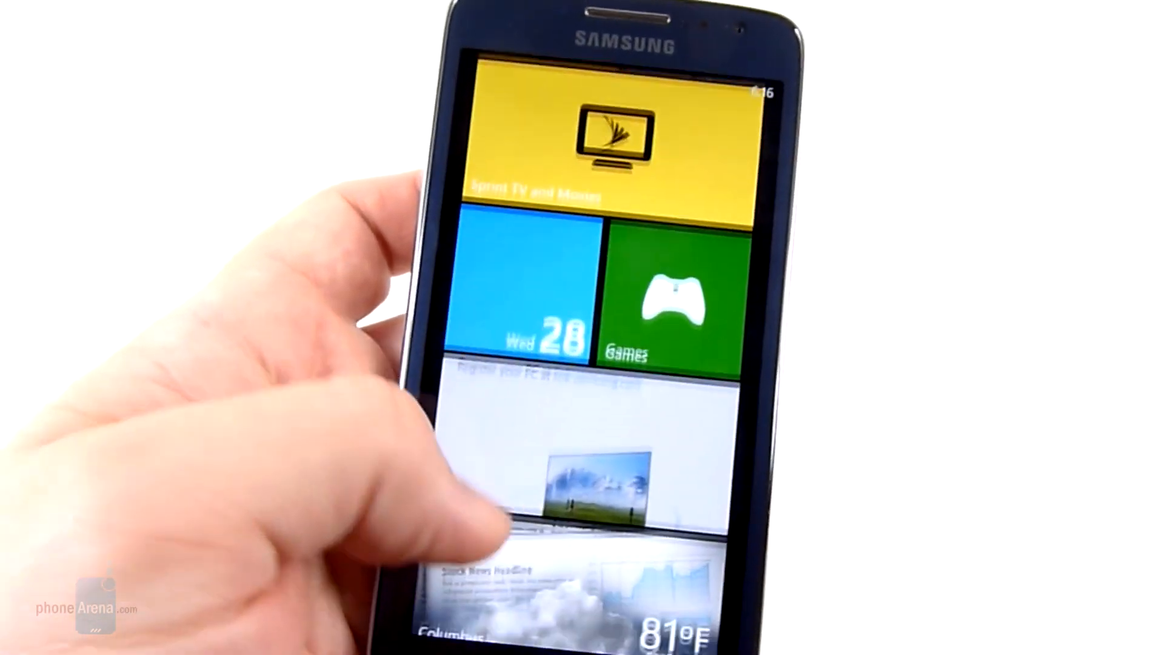
scroll(up, 3)
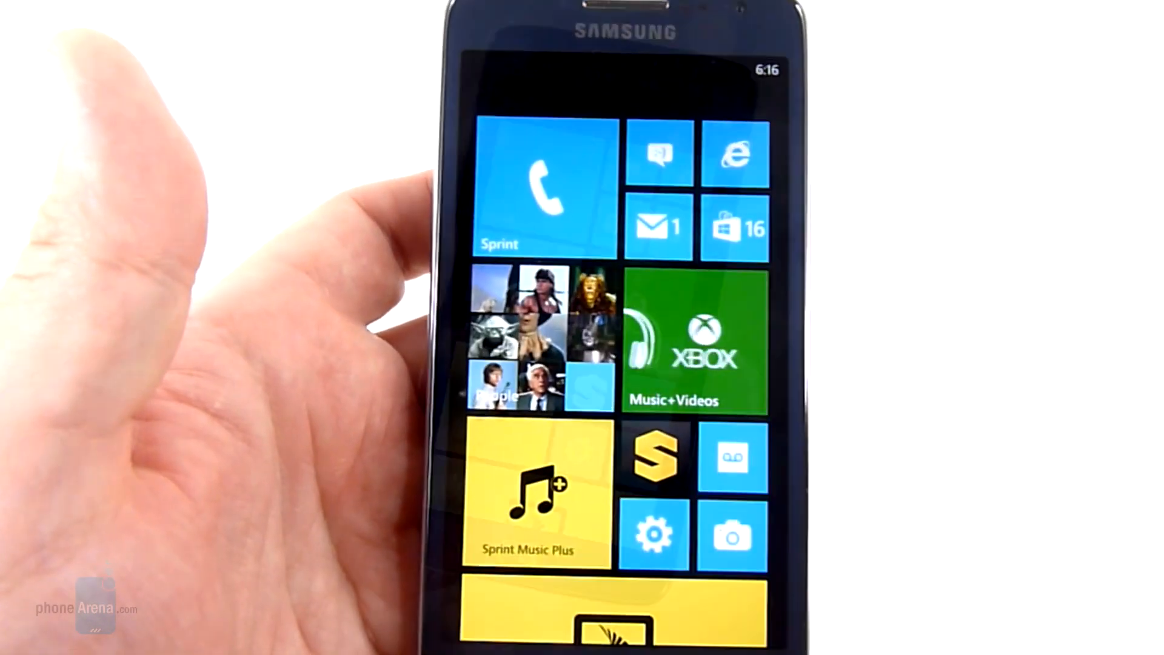